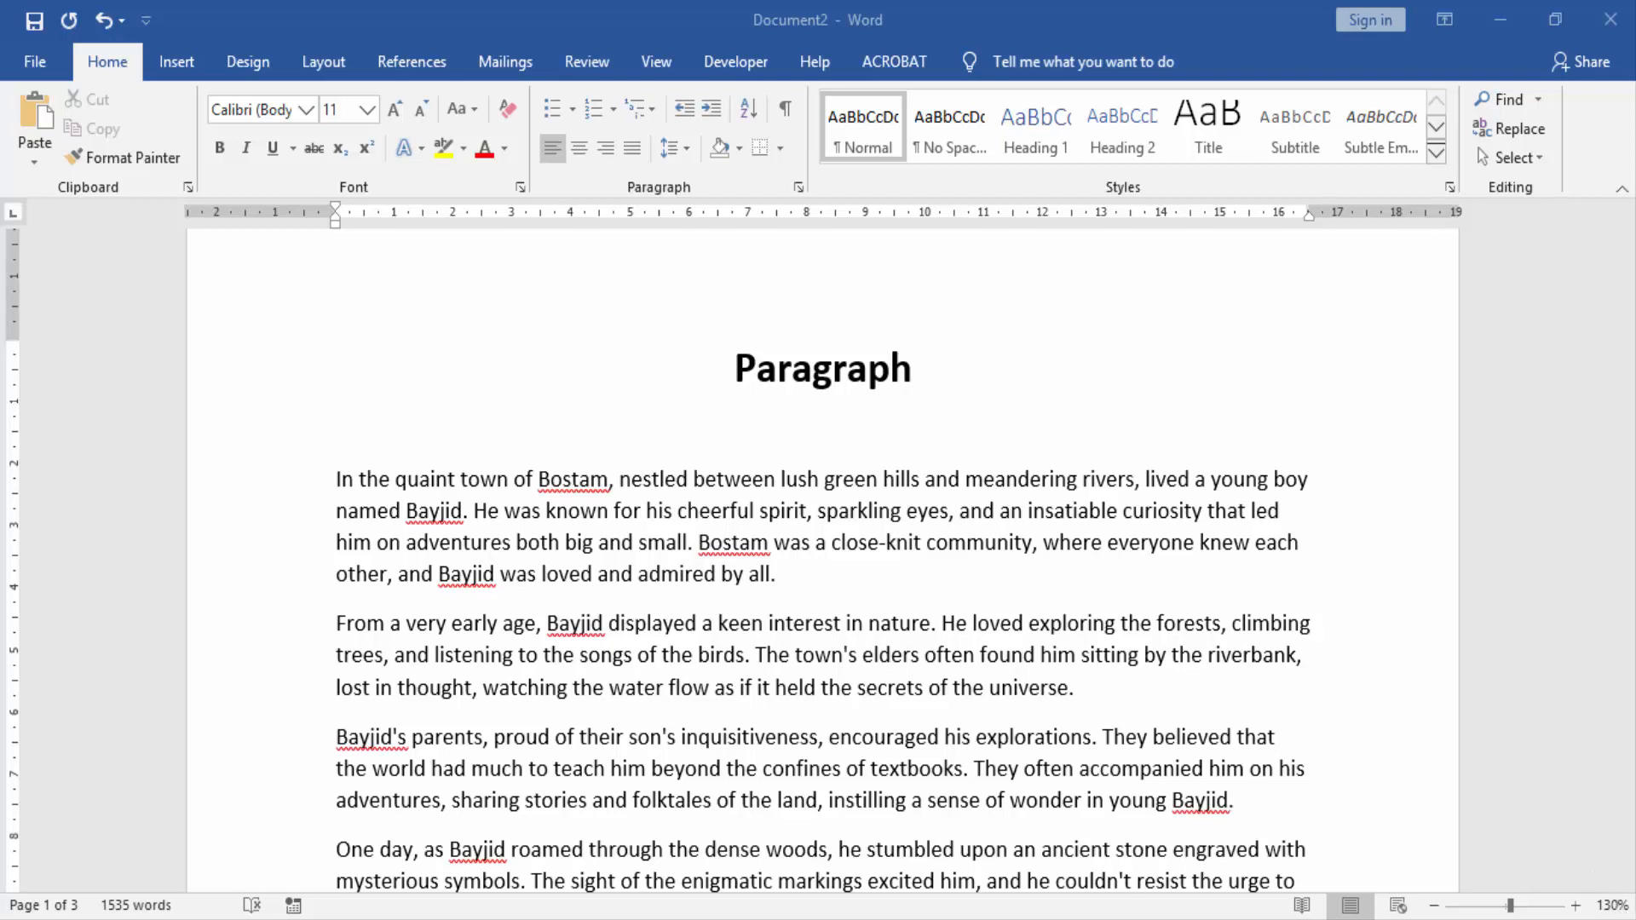
mouse_move(1121, 621)
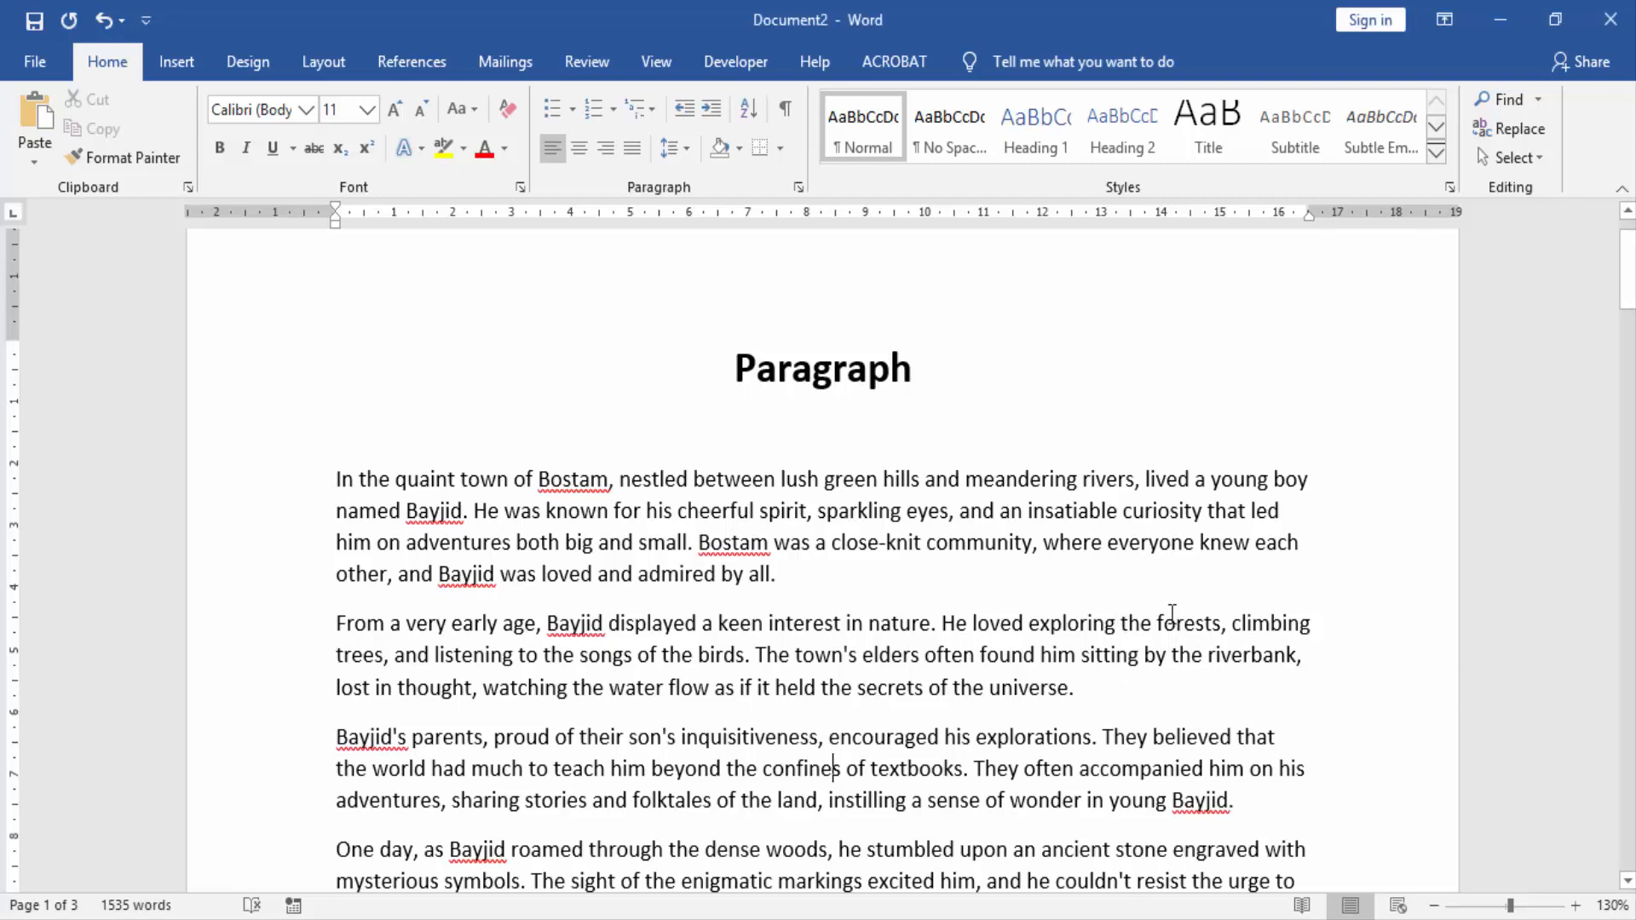
mouse_move(1629, 280)
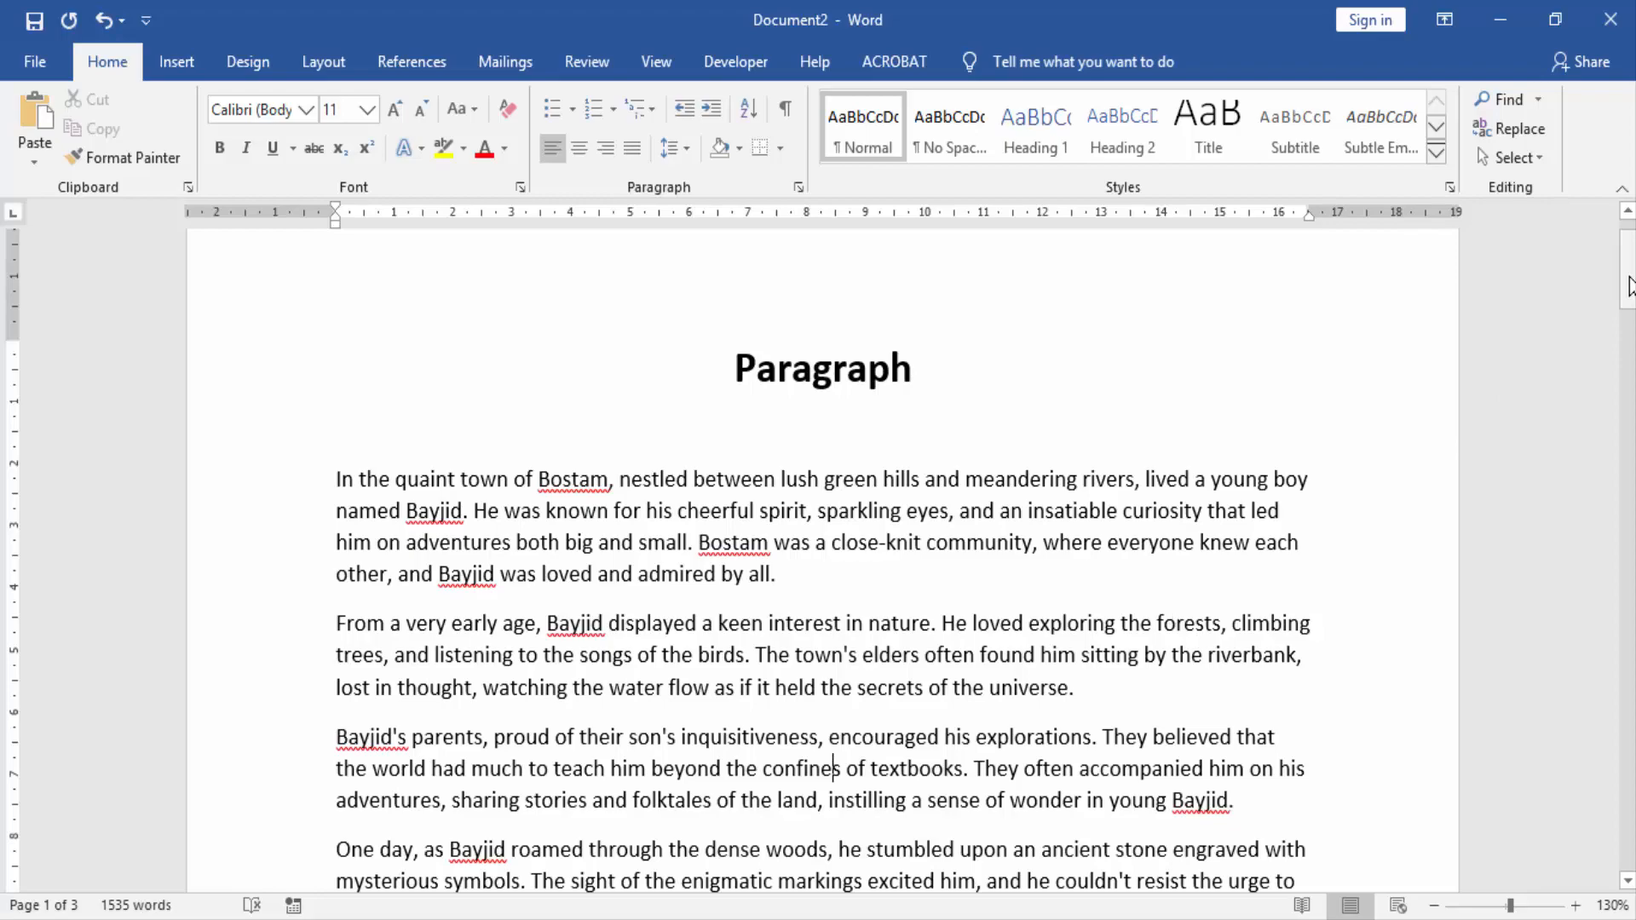
Copy Document2's first-page text from the Paragraph heading to the last line and go to File
scroll(down, 3)
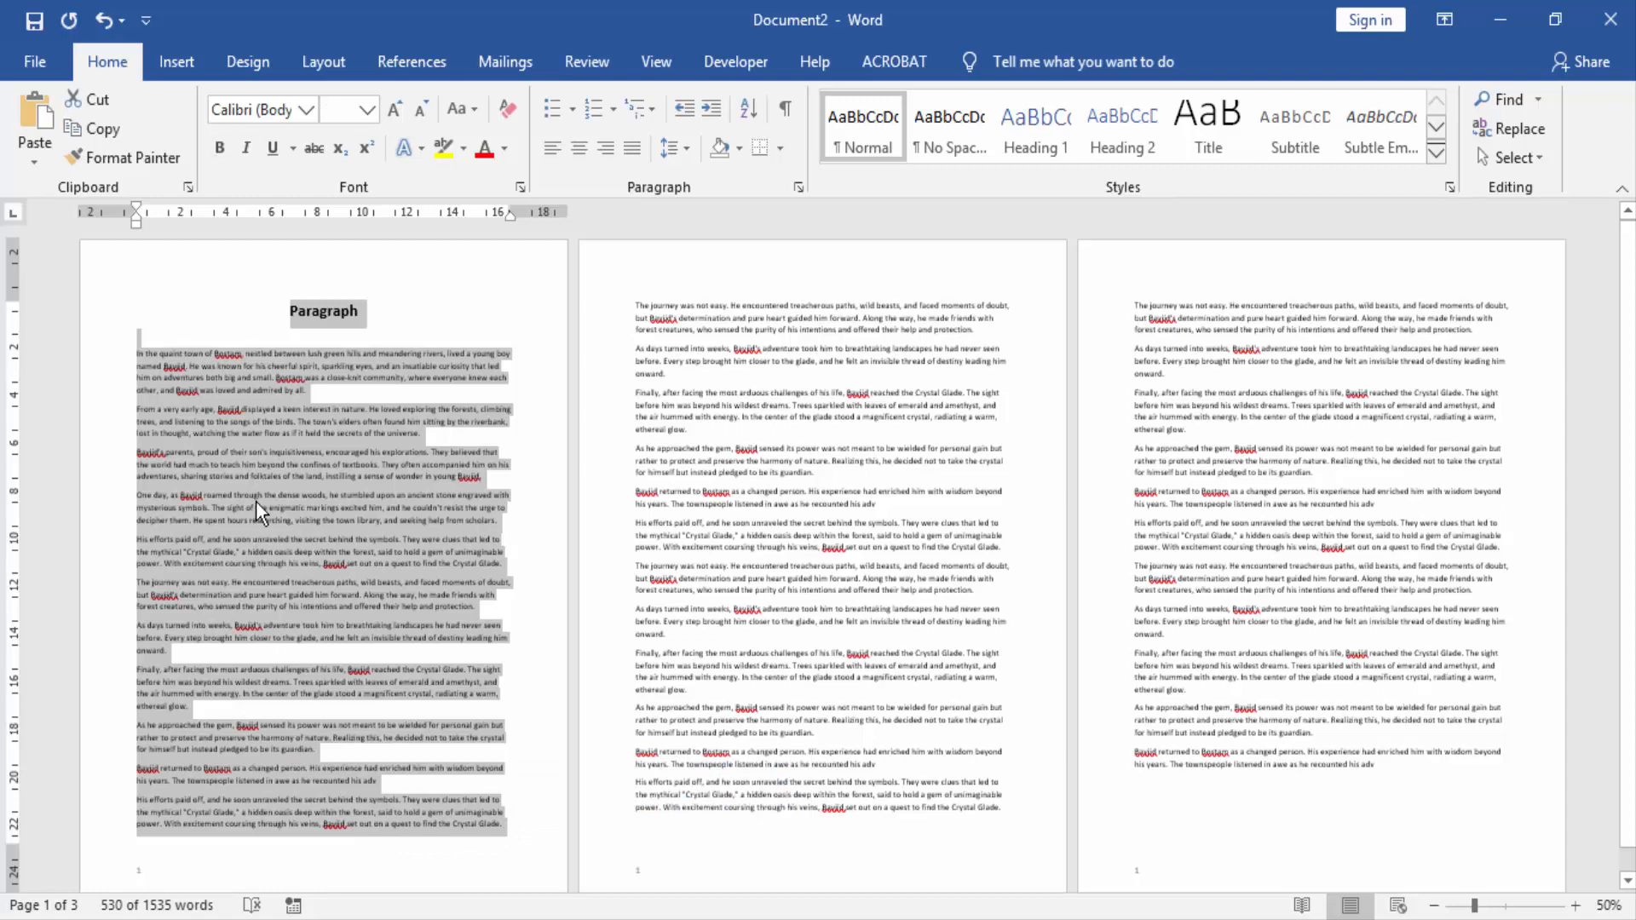
mouse_move(93, 133)
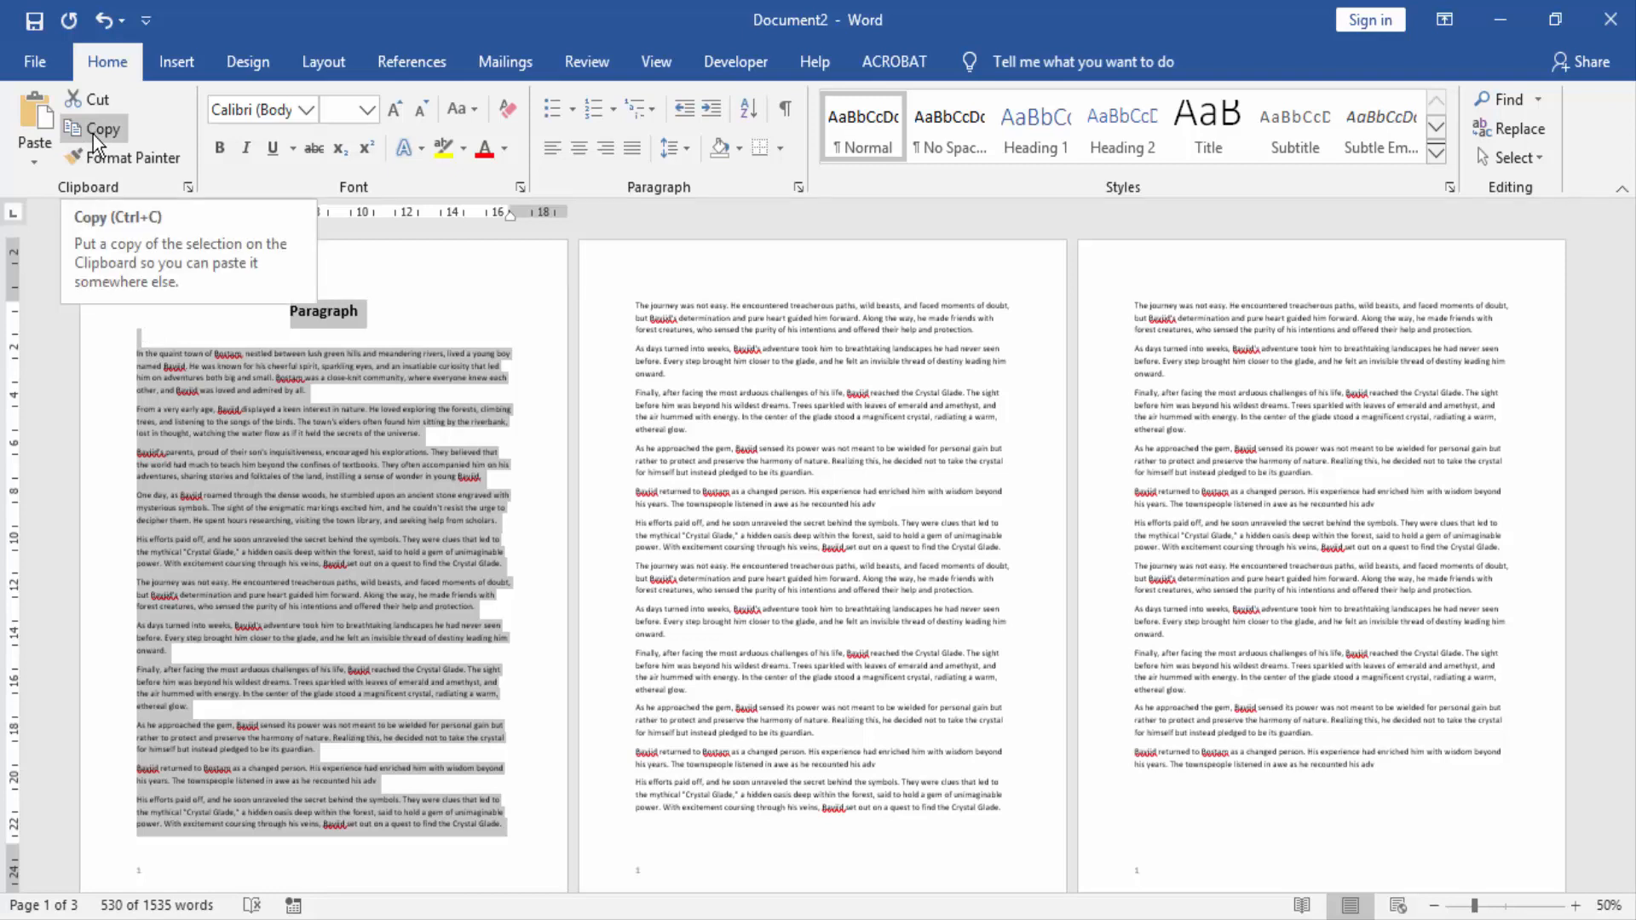
click(102, 130)
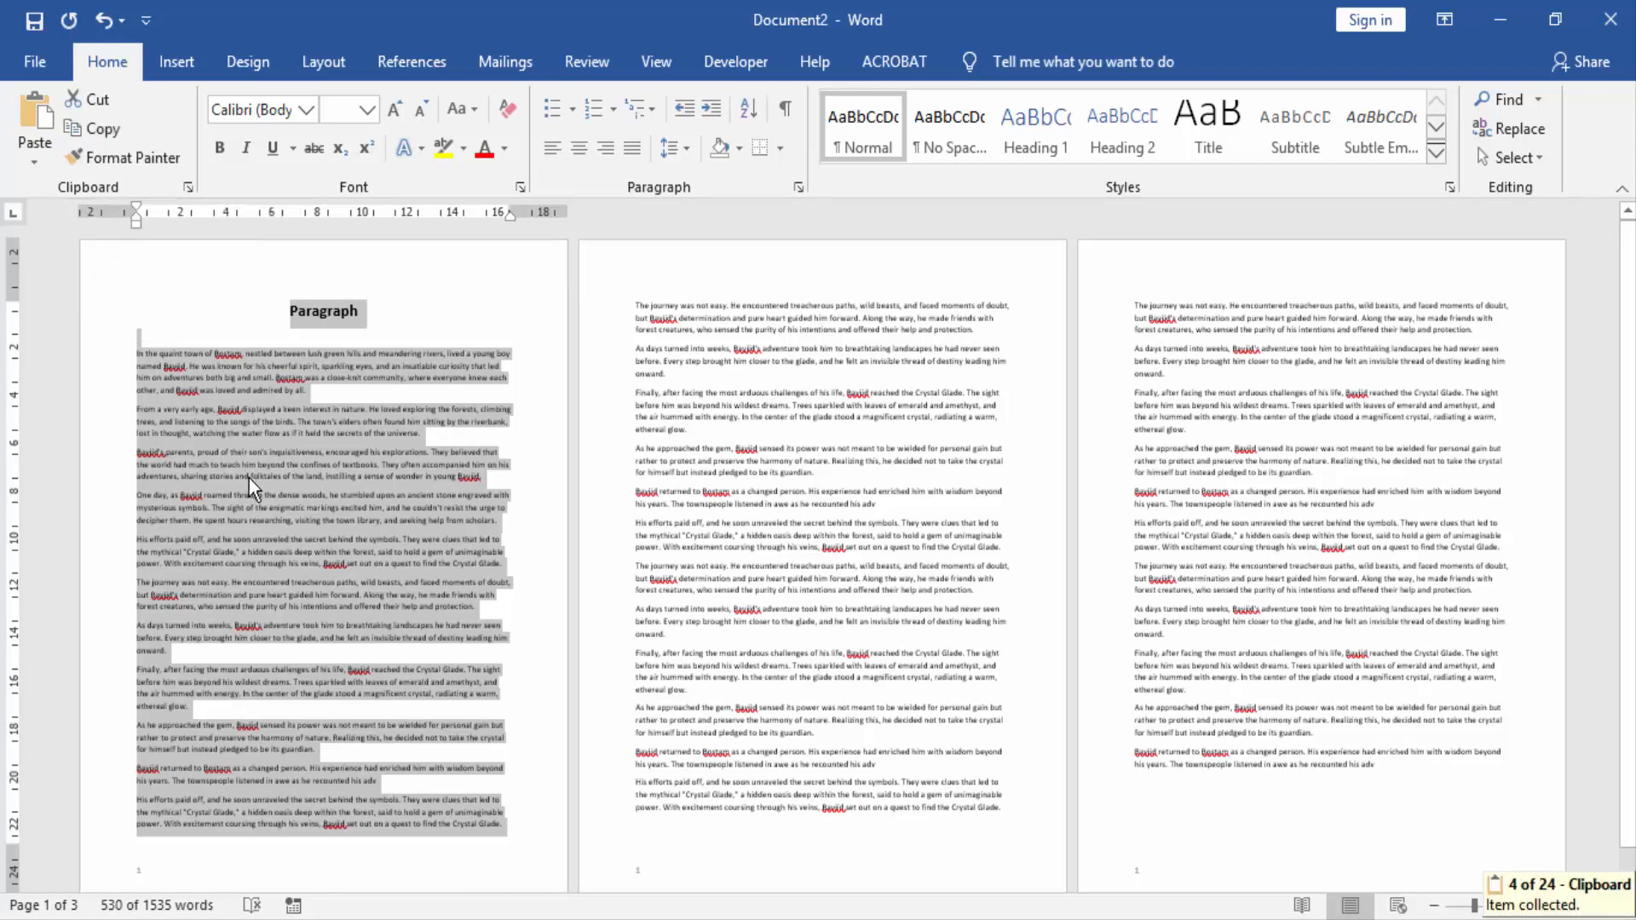
mouse_move(283, 518)
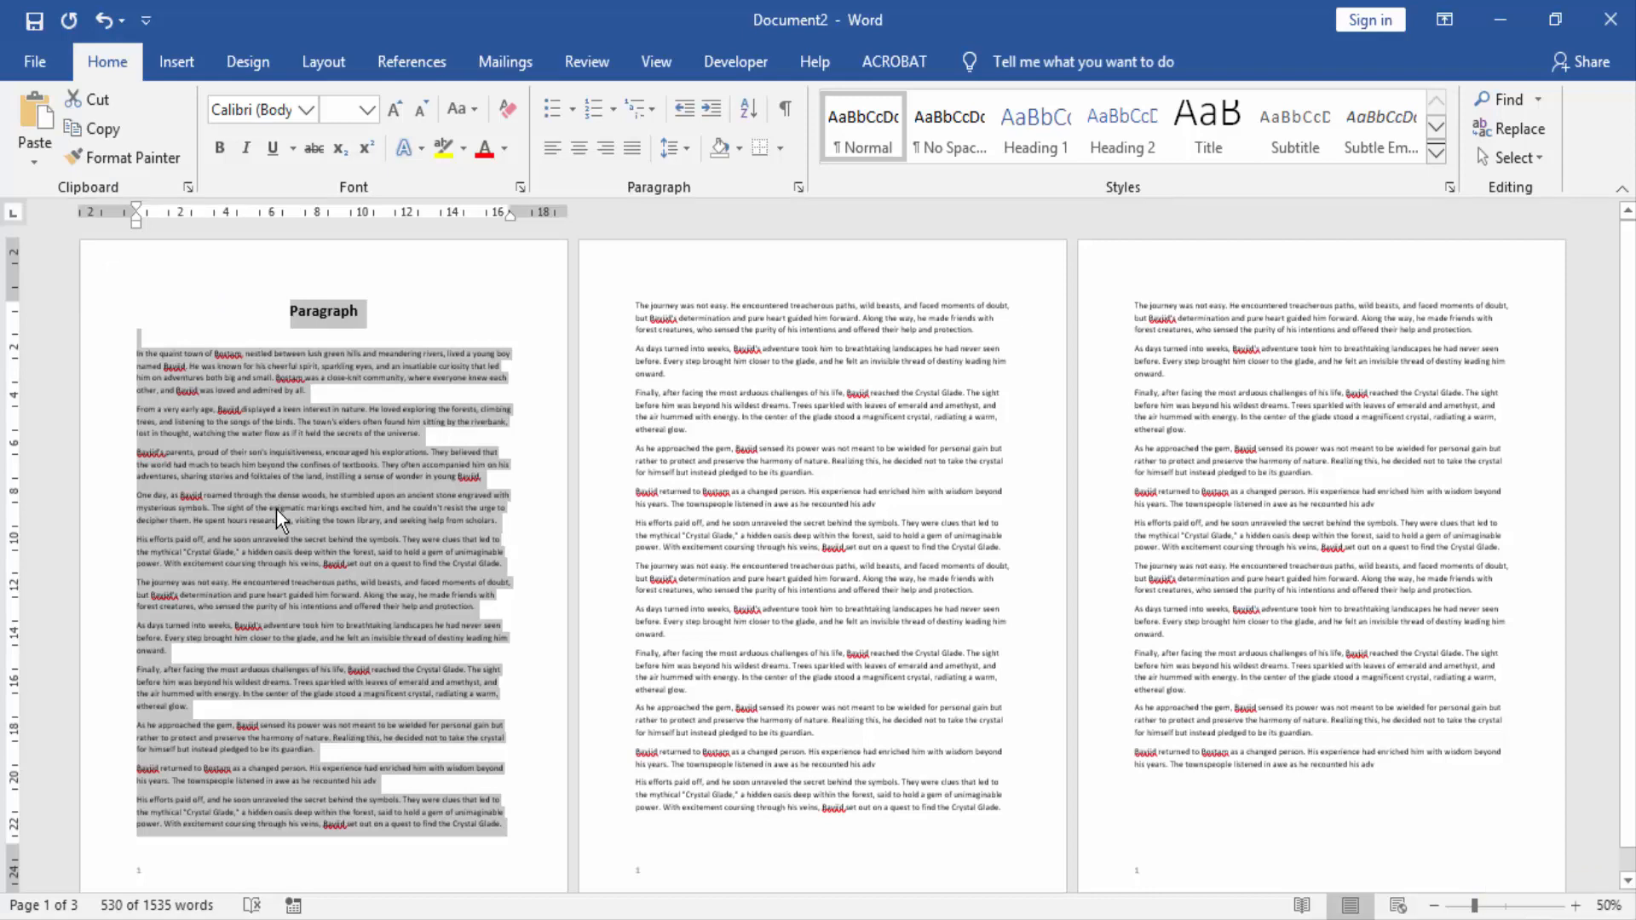
click(33, 62)
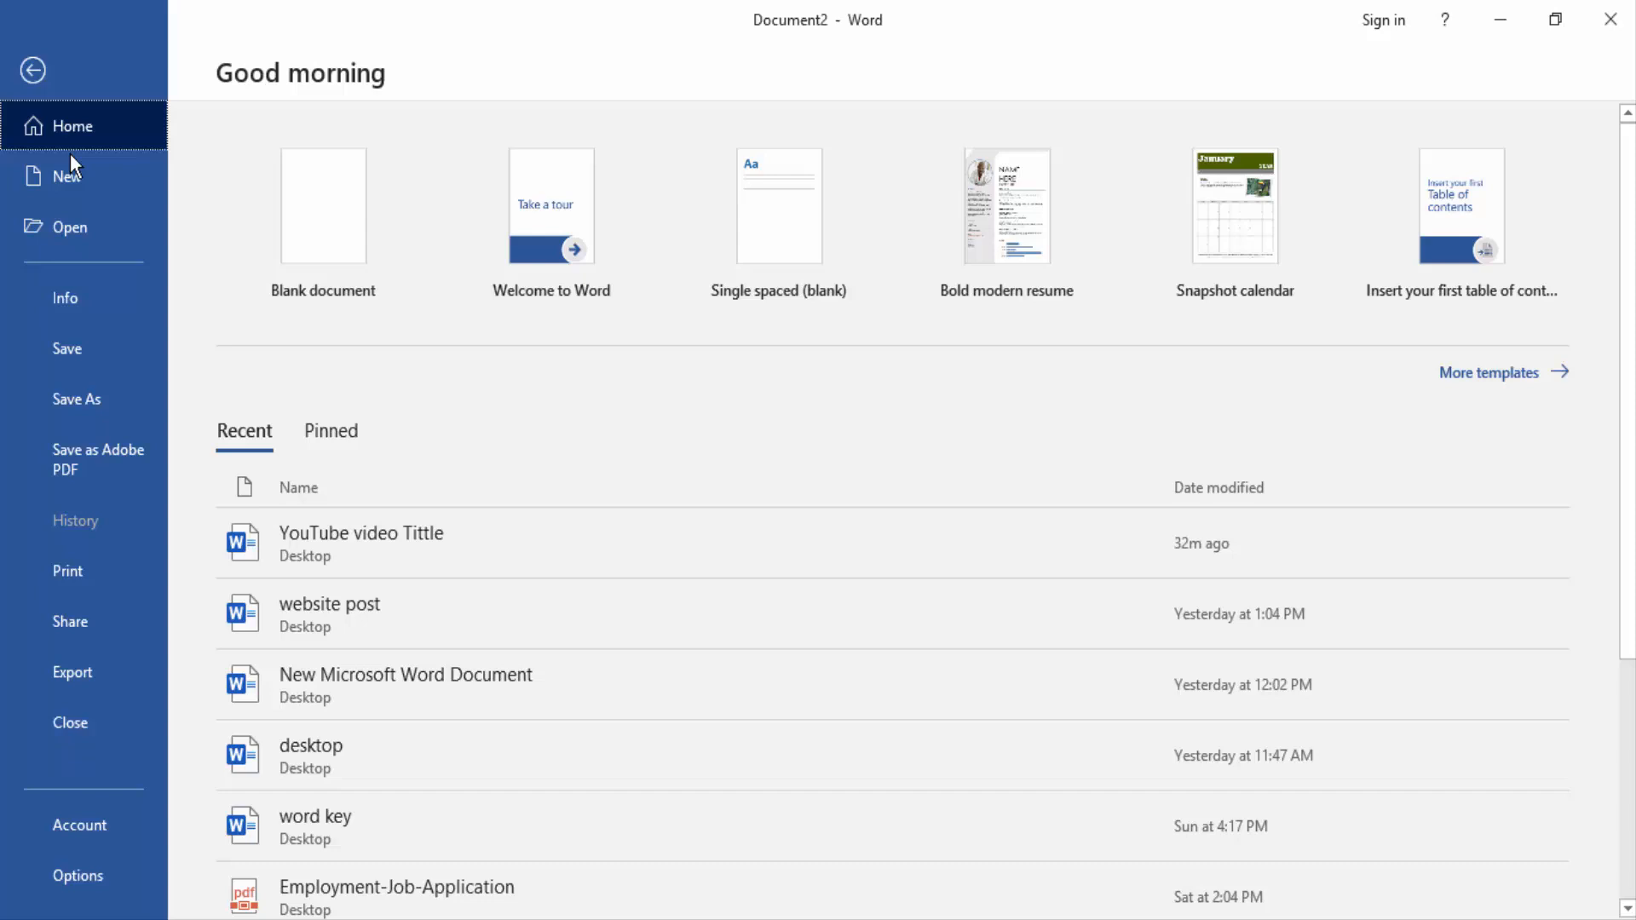
Create a new blank document via File > New and paste the copied text into it
click(67, 175)
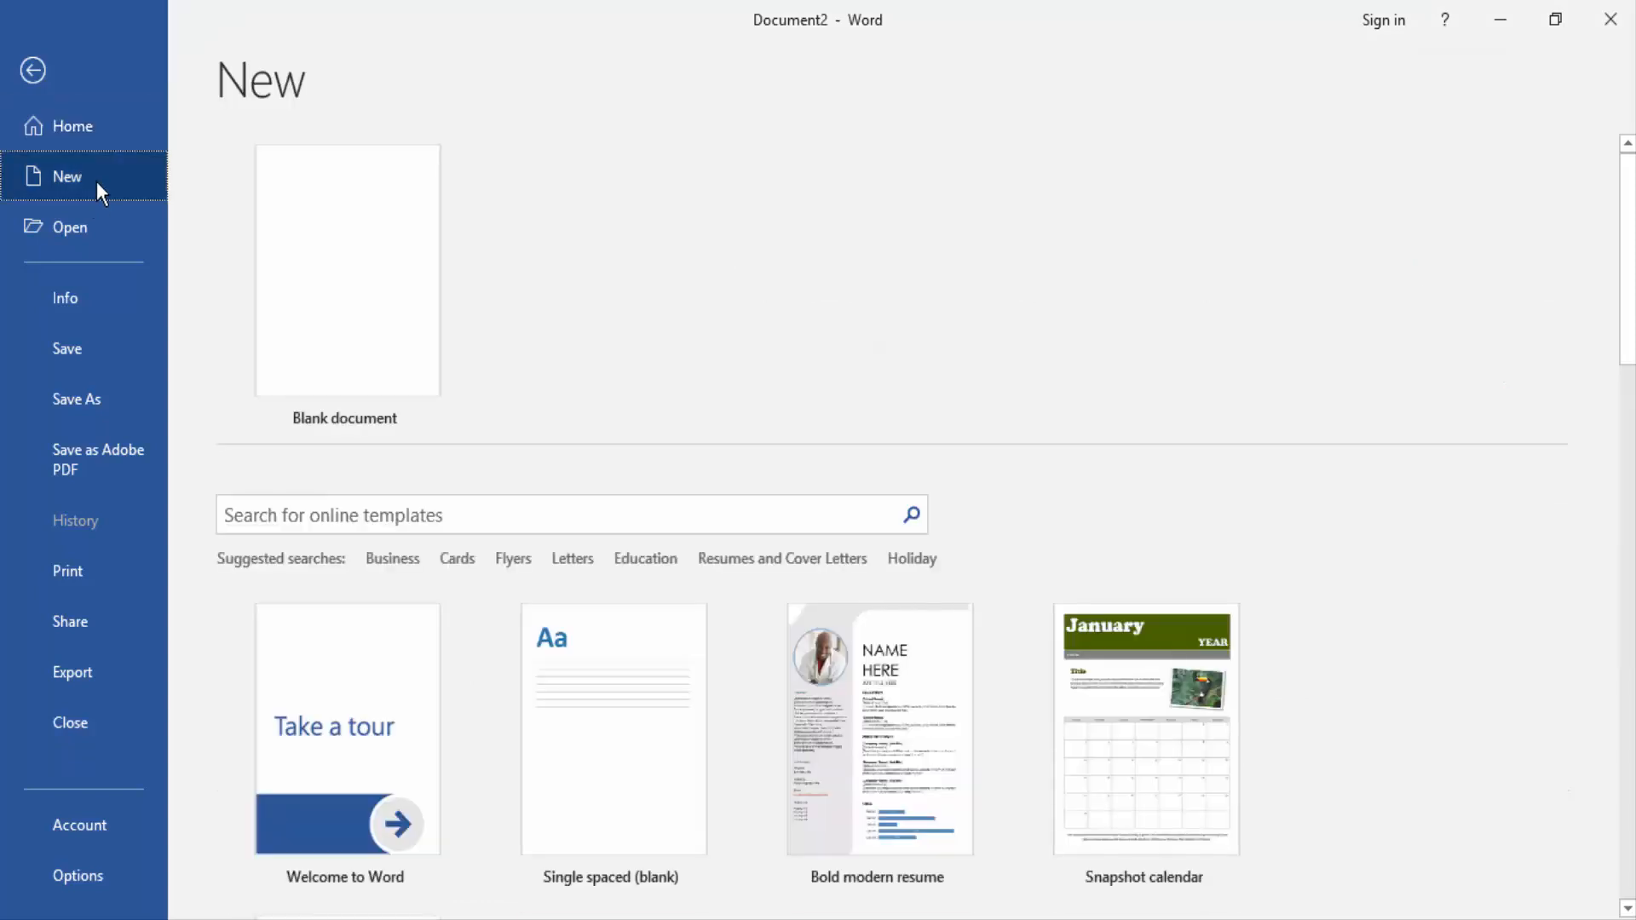
mouse_move(319, 248)
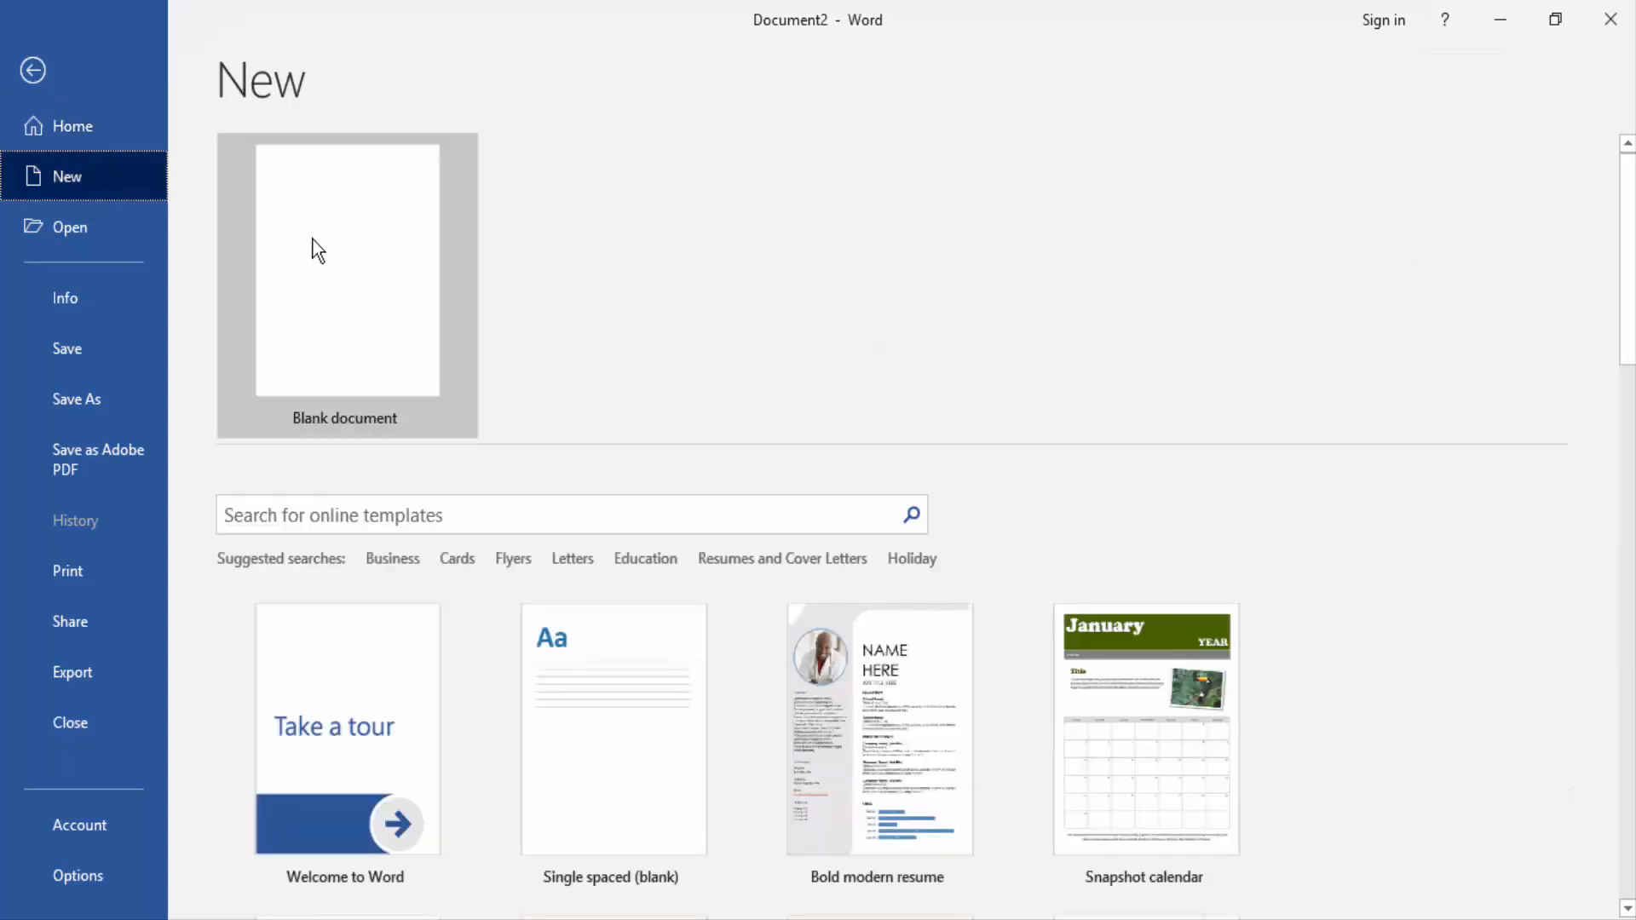
click(348, 270)
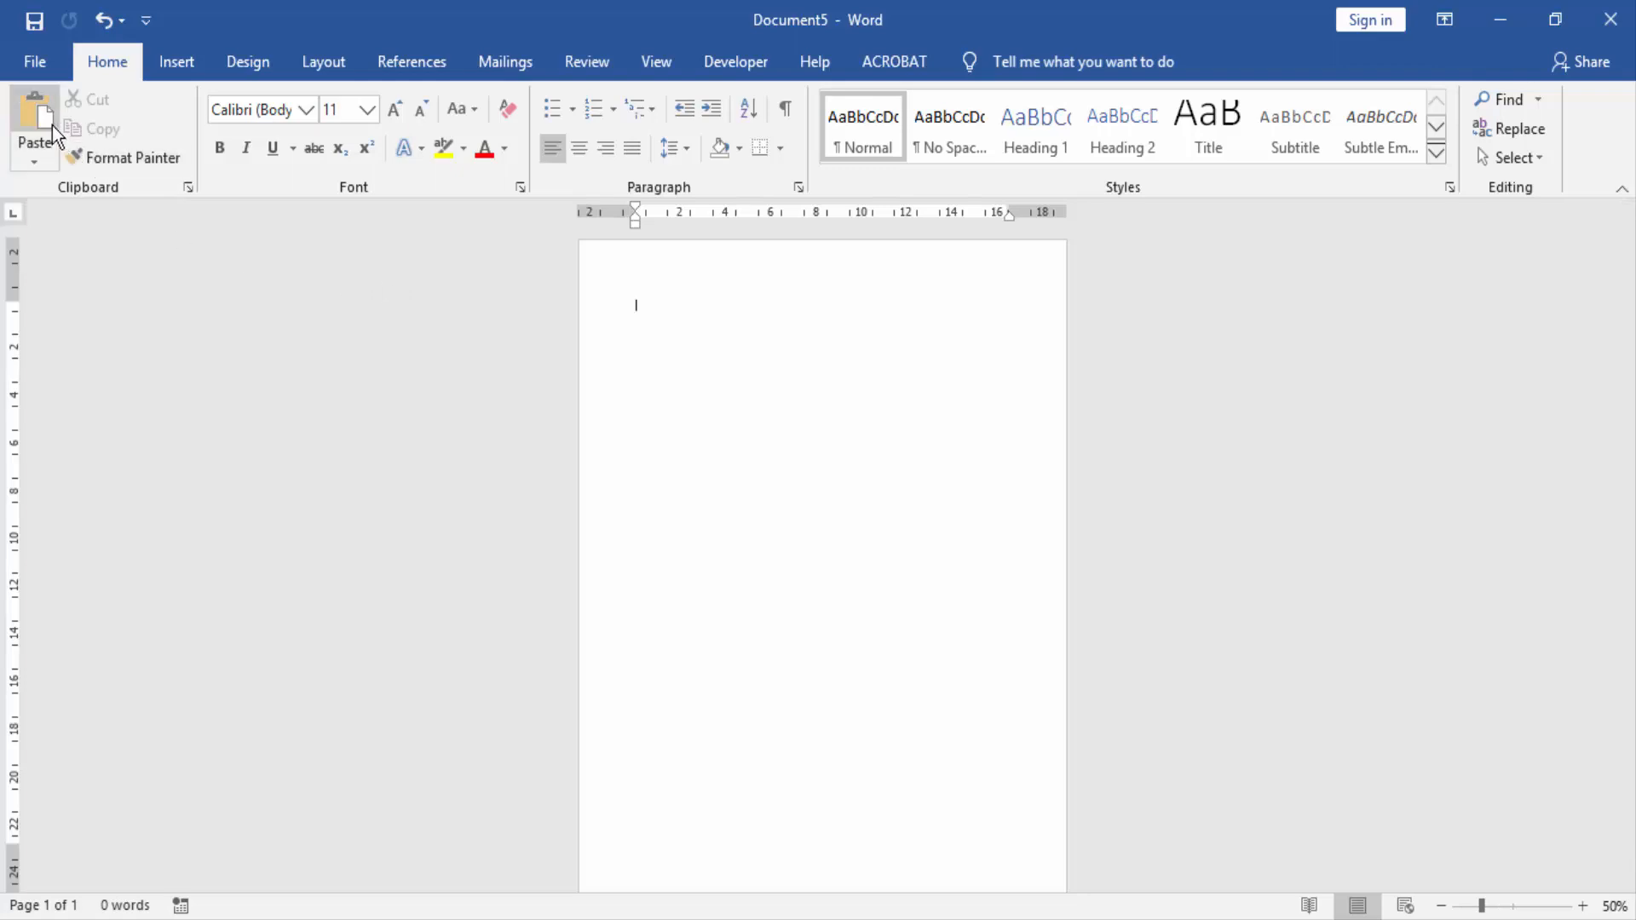
click(32, 116)
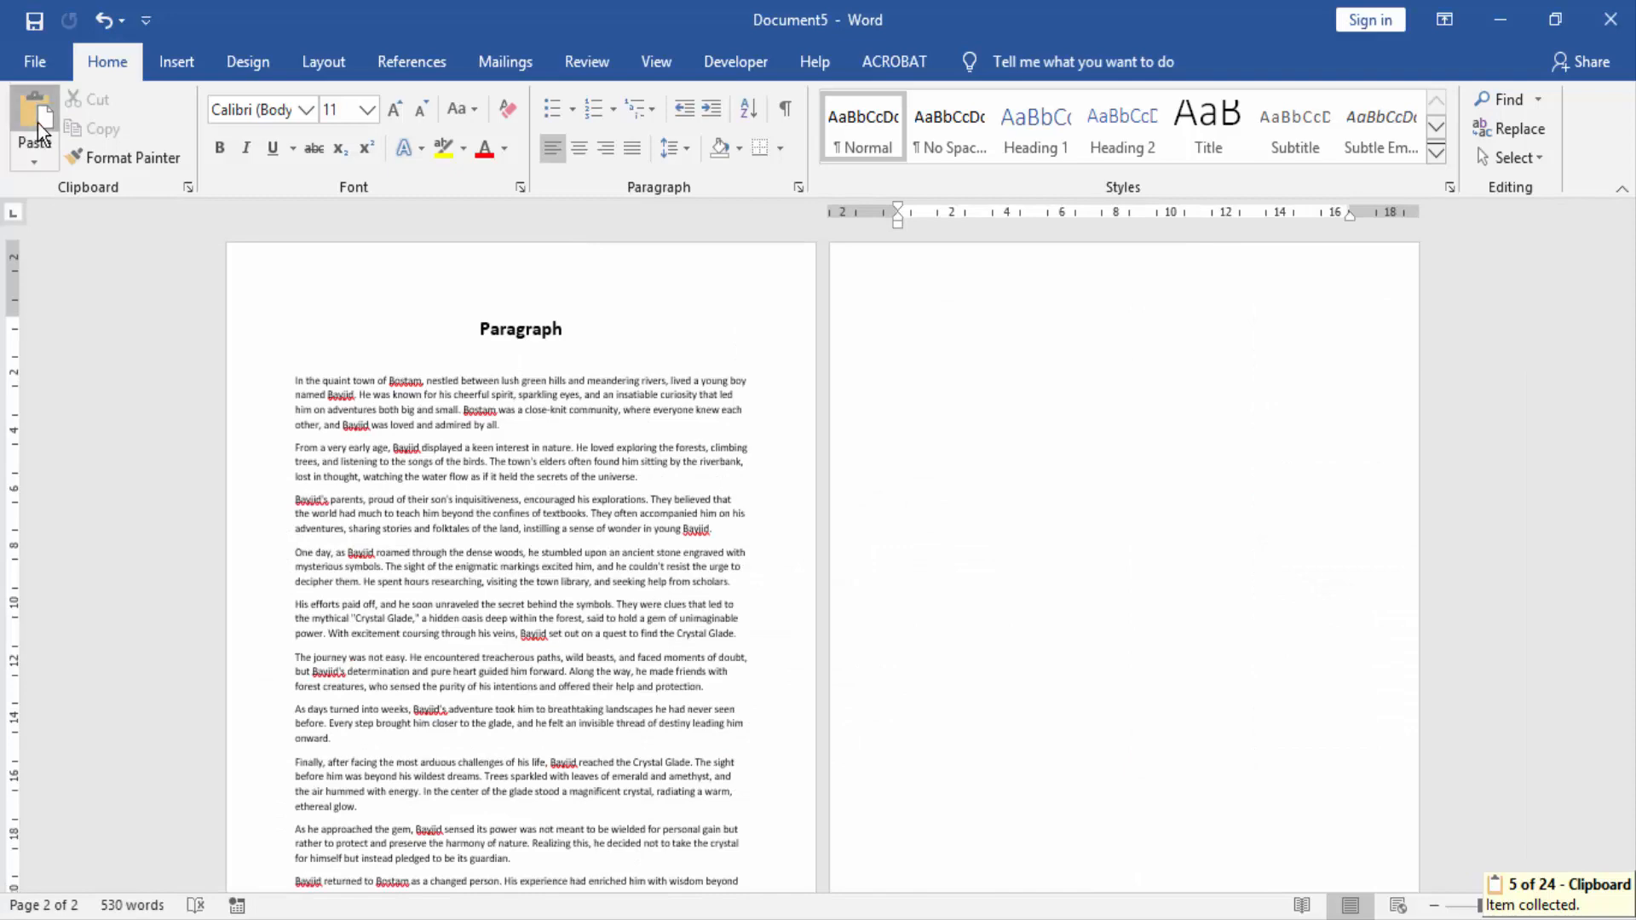
Paste the copied 530-word first-page text, Paragraph heading included, into Document5
click(33, 120)
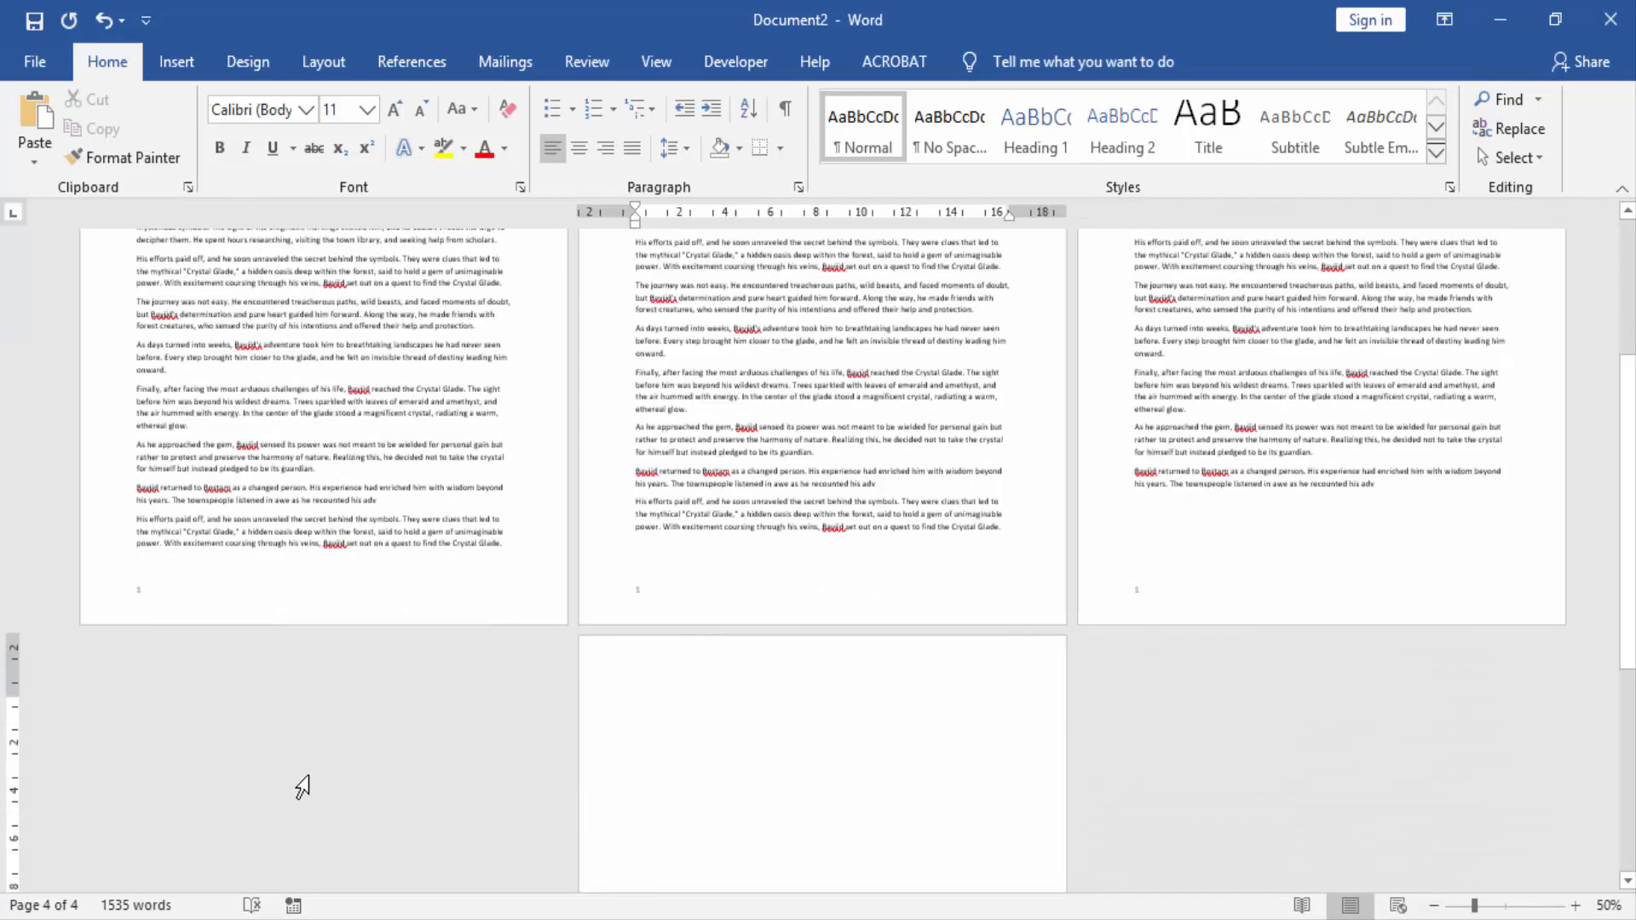
Paste the copied first-page text onto Document2's new blank fourth page
click(32, 119)
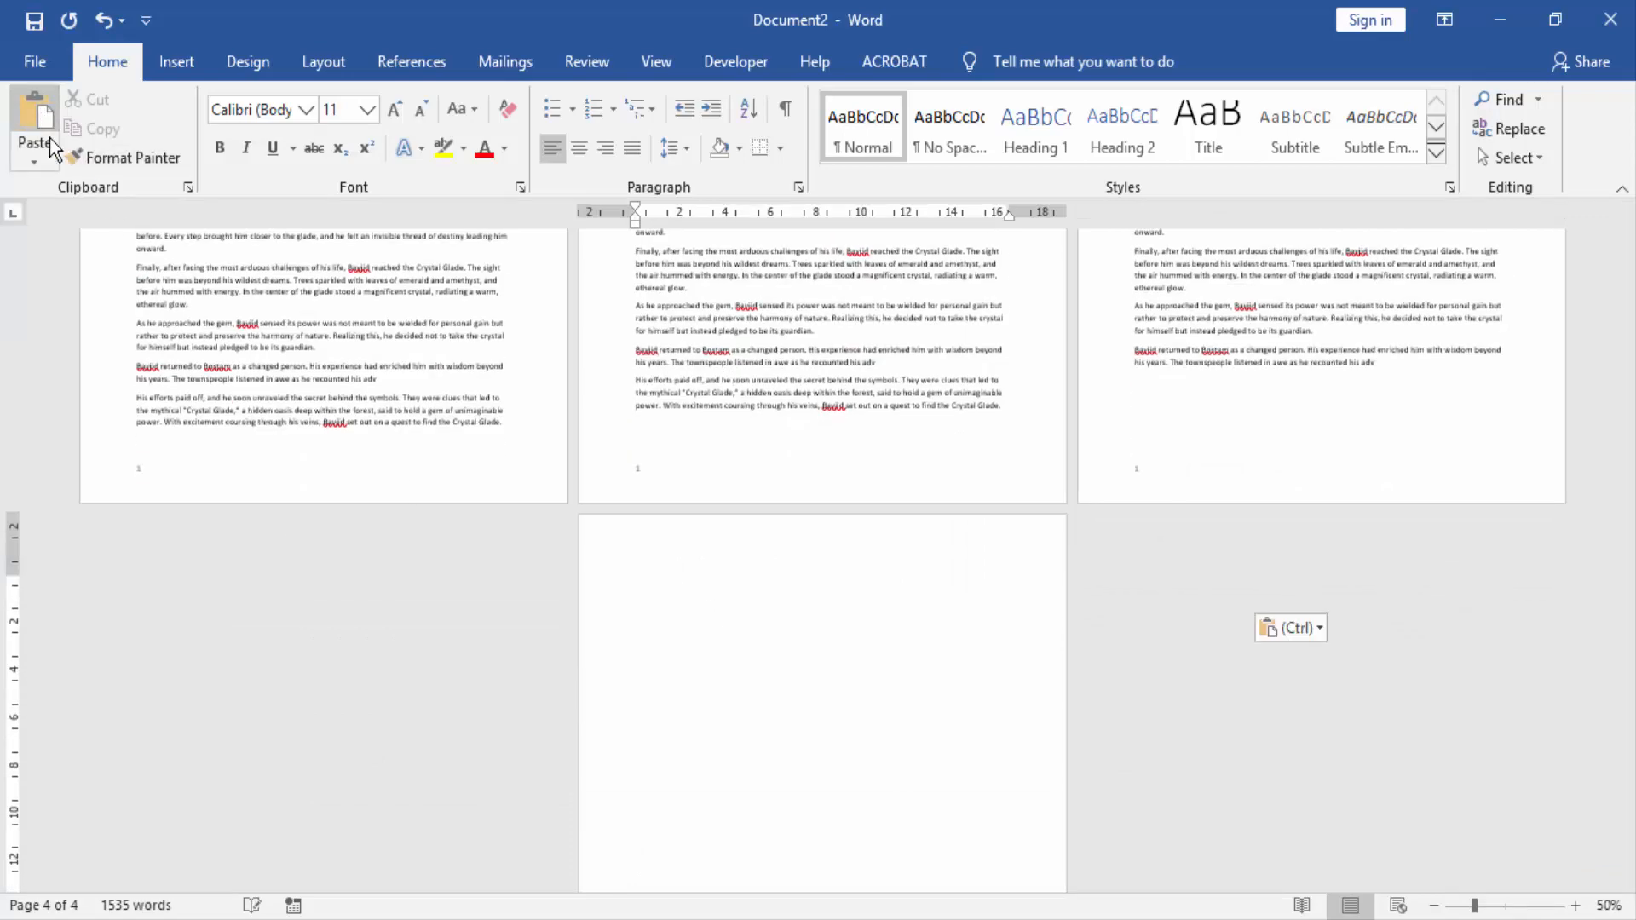